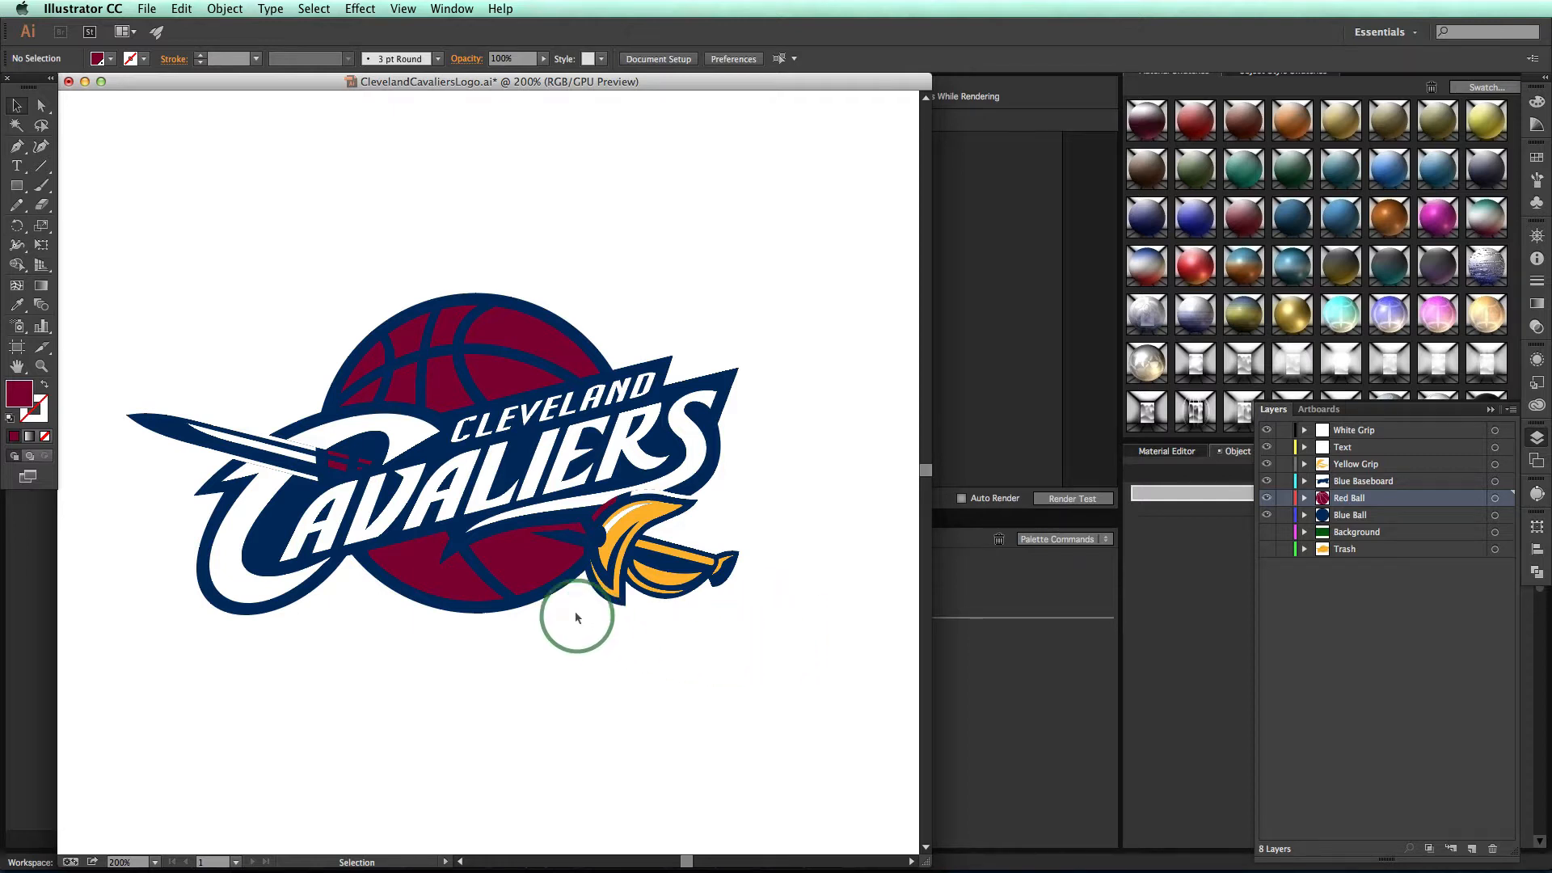
mouse_move(637, 637)
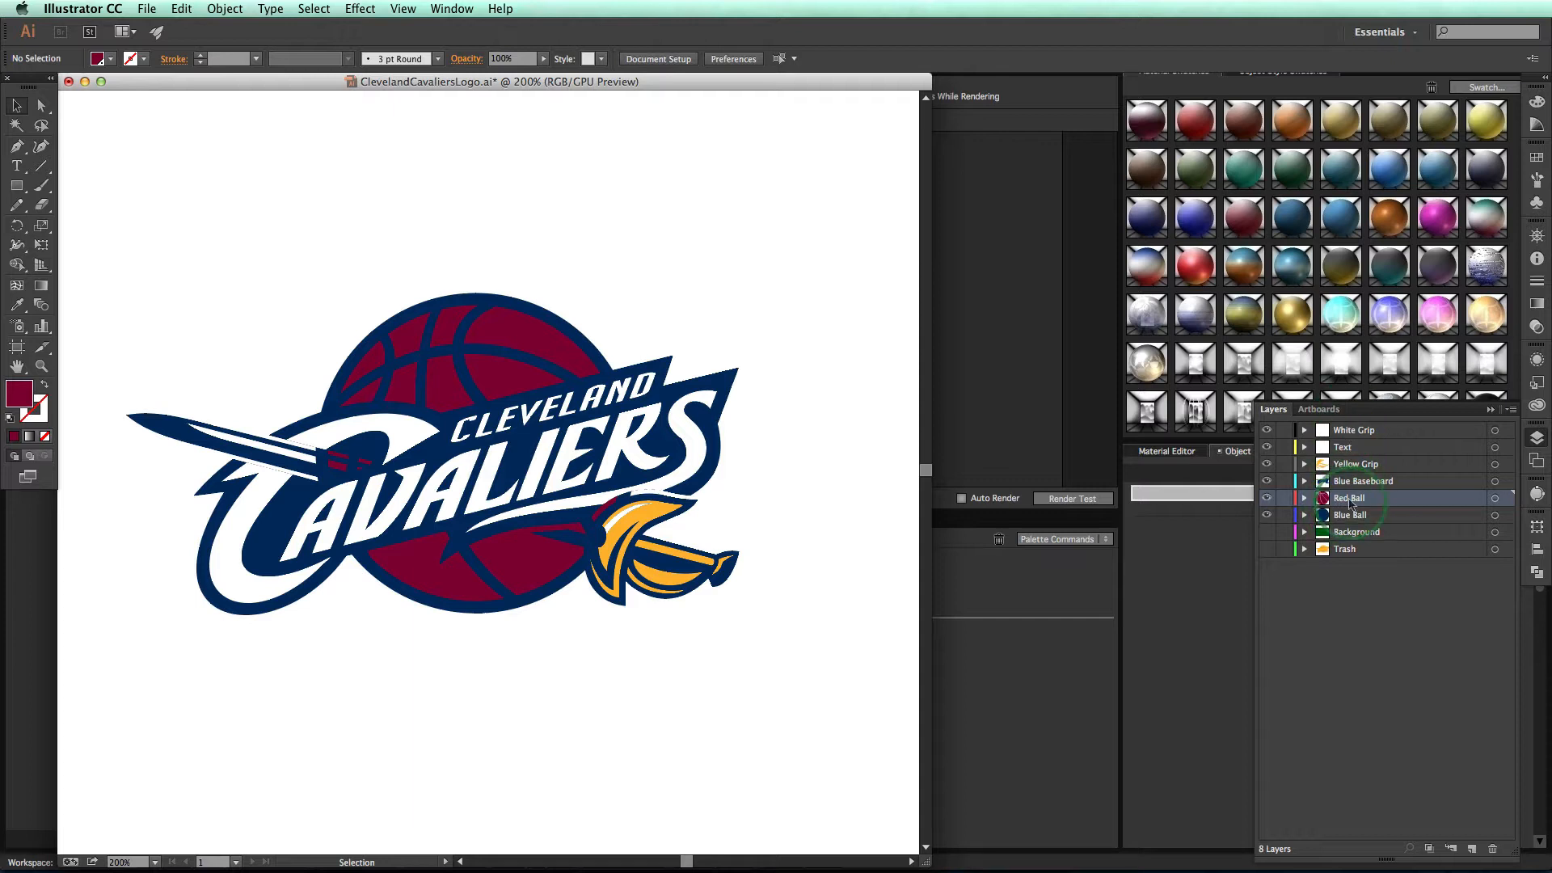
Step: Toggle the Red Ball and Text layers in Illustrator to show the artwork is separated by layer
click(1267, 498)
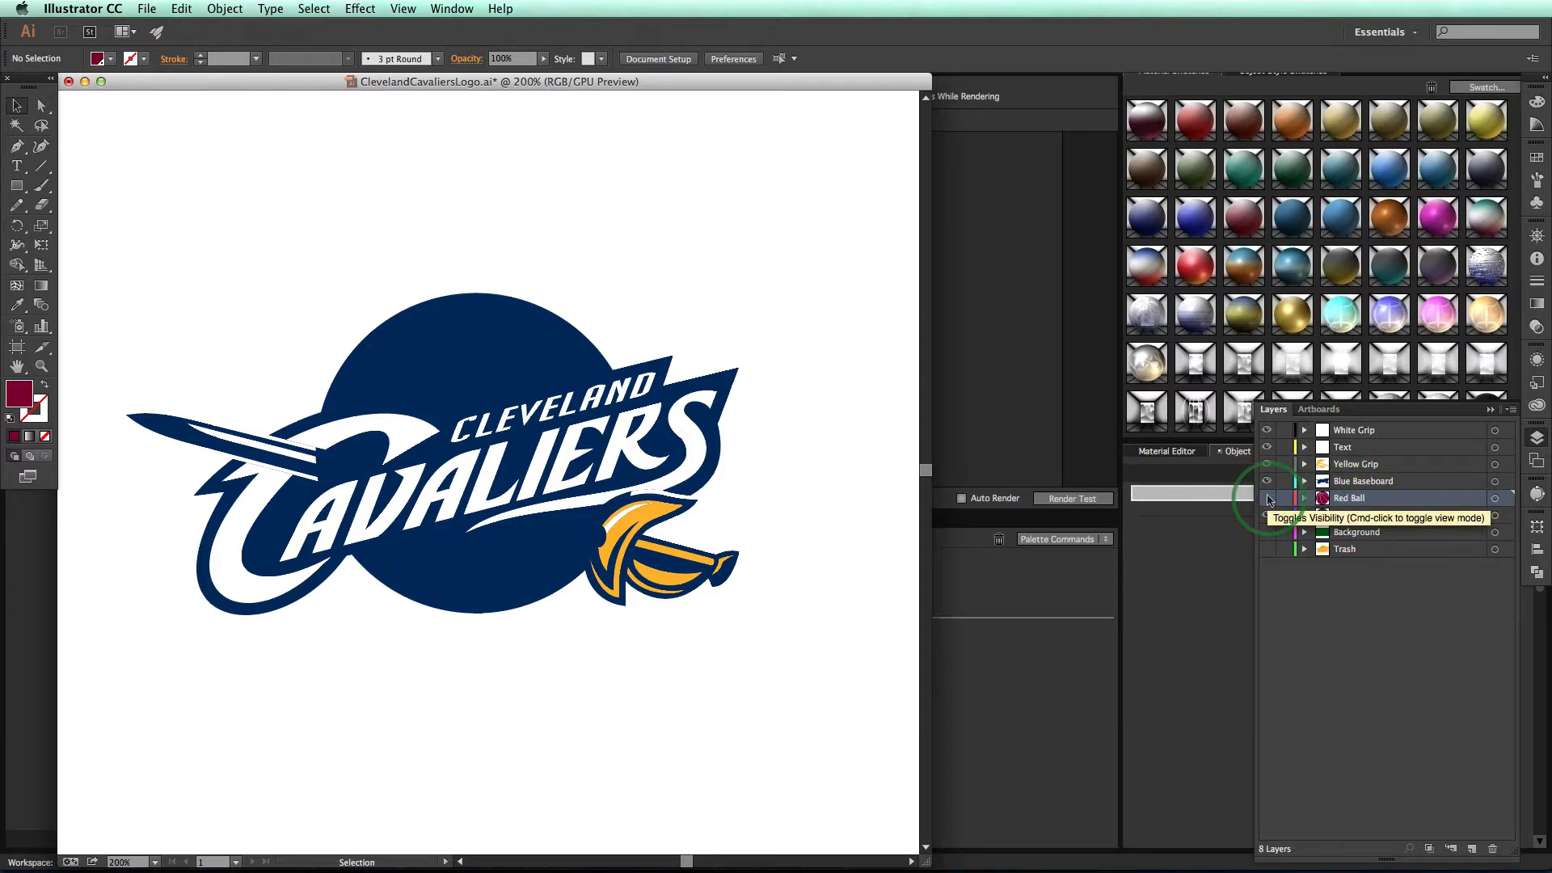
click(1267, 498)
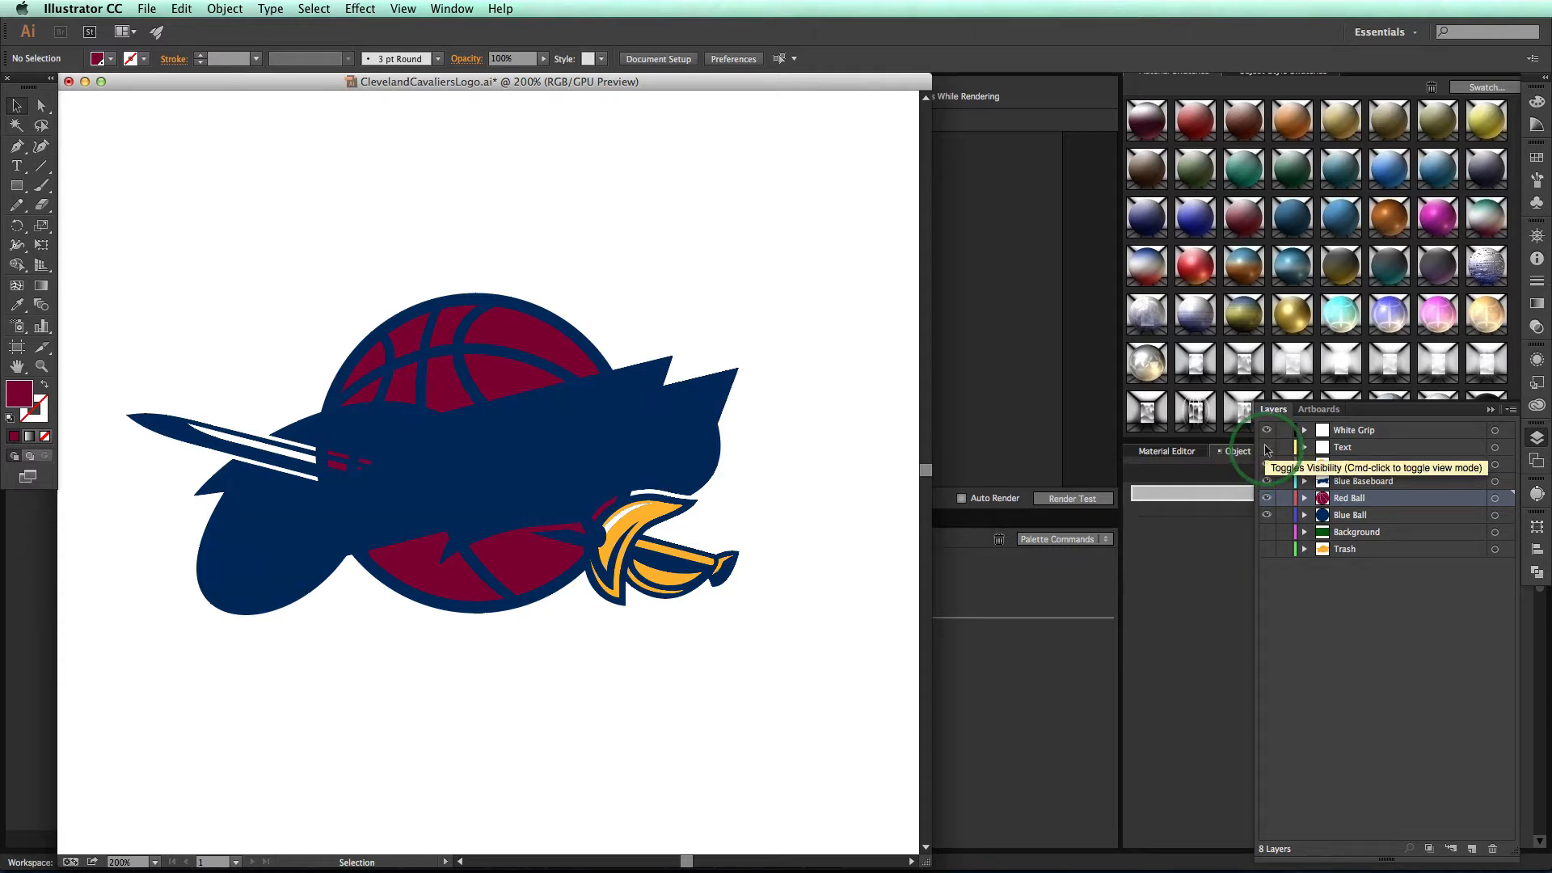
click(1266, 446)
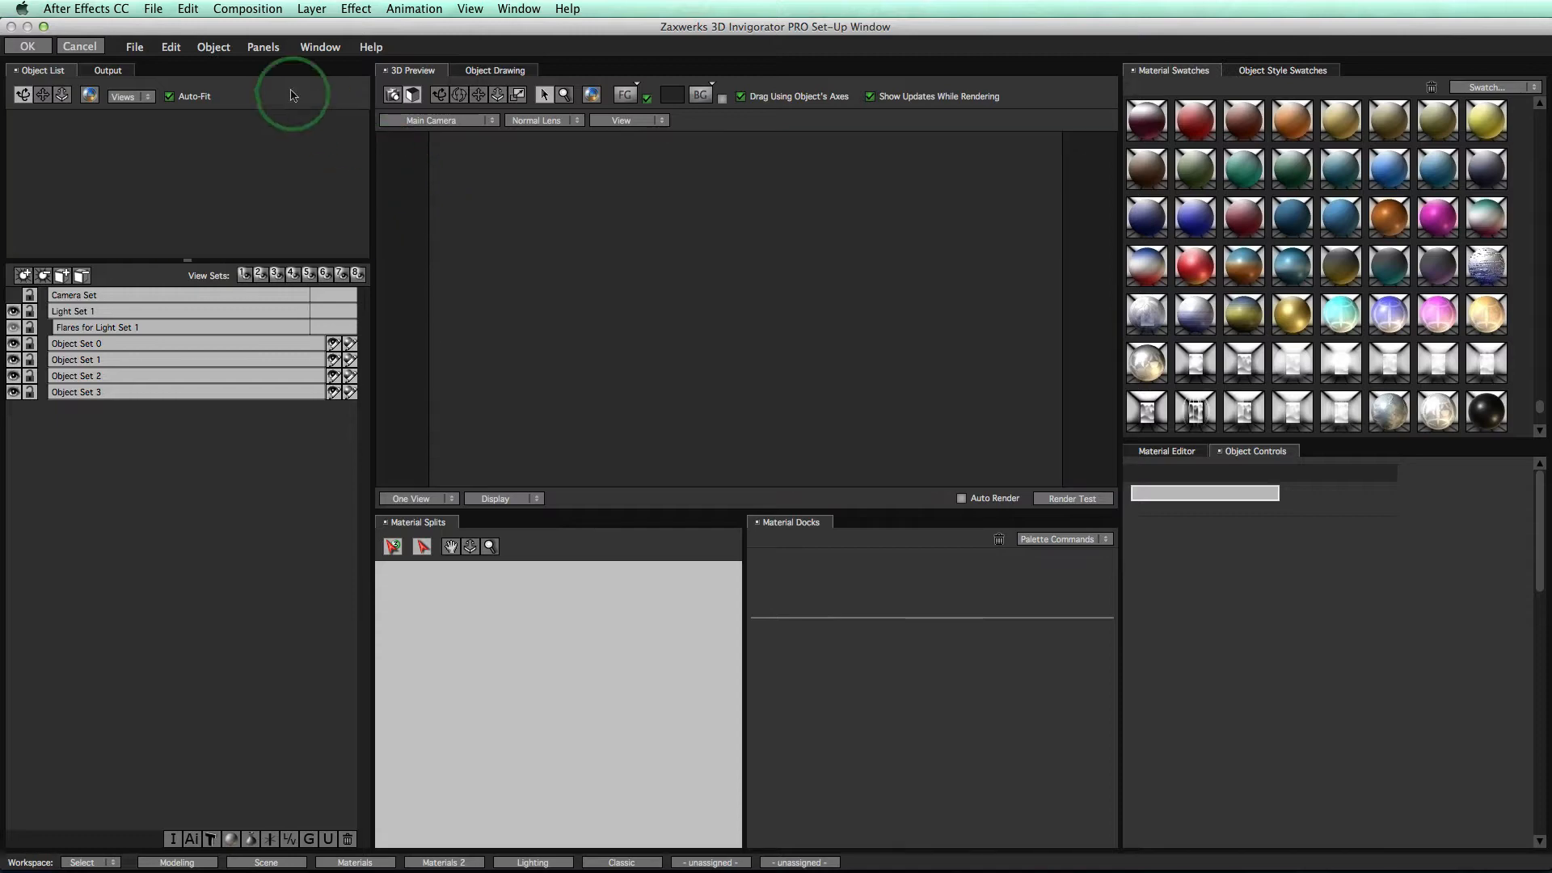
Step: Import ClevelandCavaliersLogo.ai via Object > Import Illustrator File with Open By Layers enabled
click(214, 47)
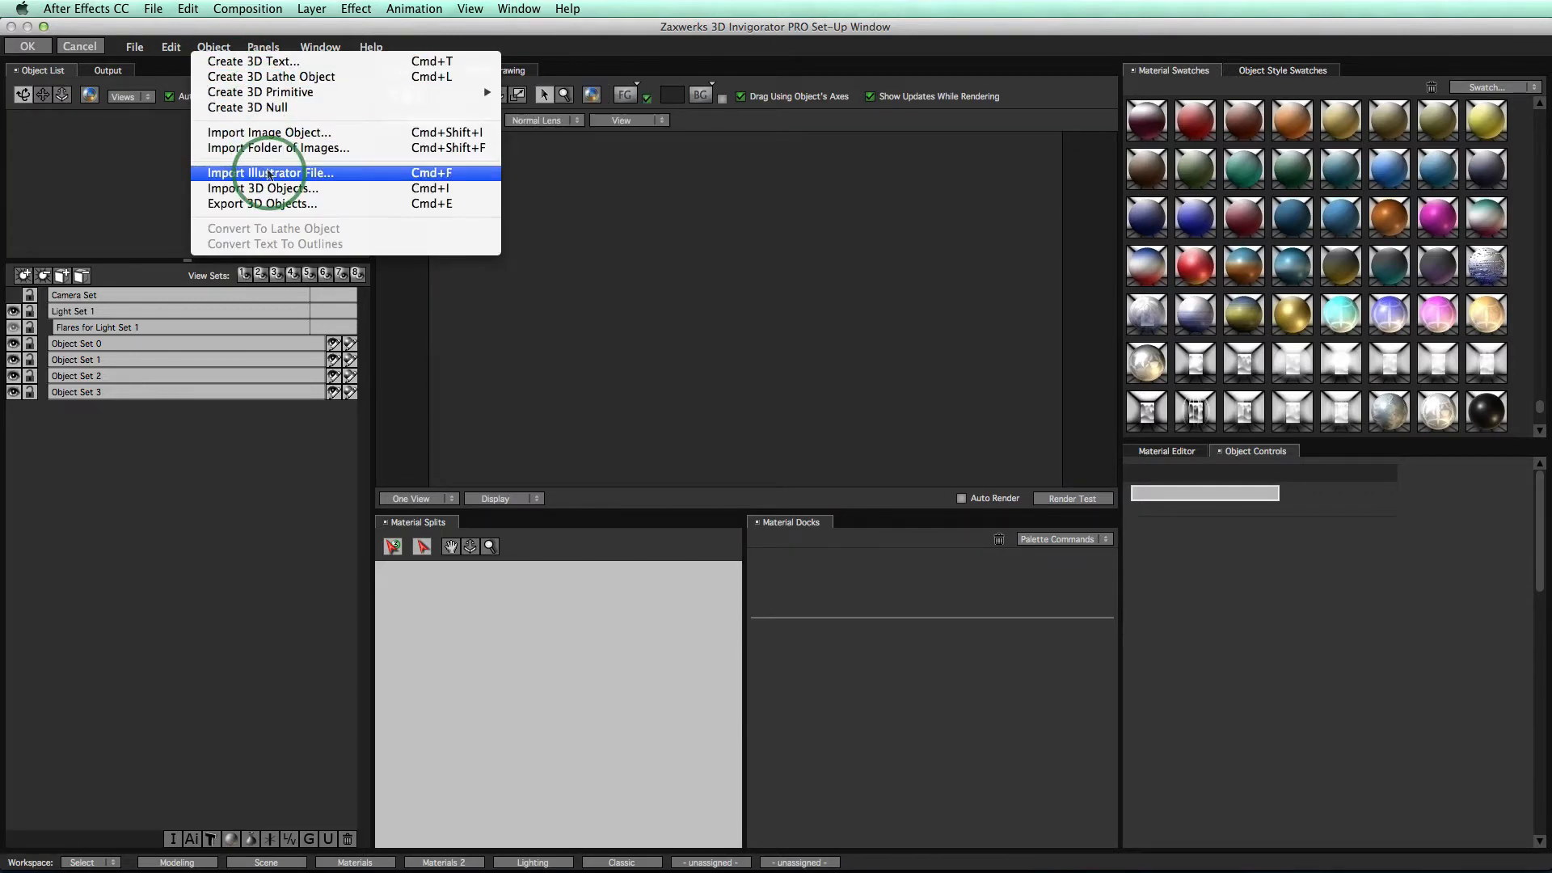
click(268, 173)
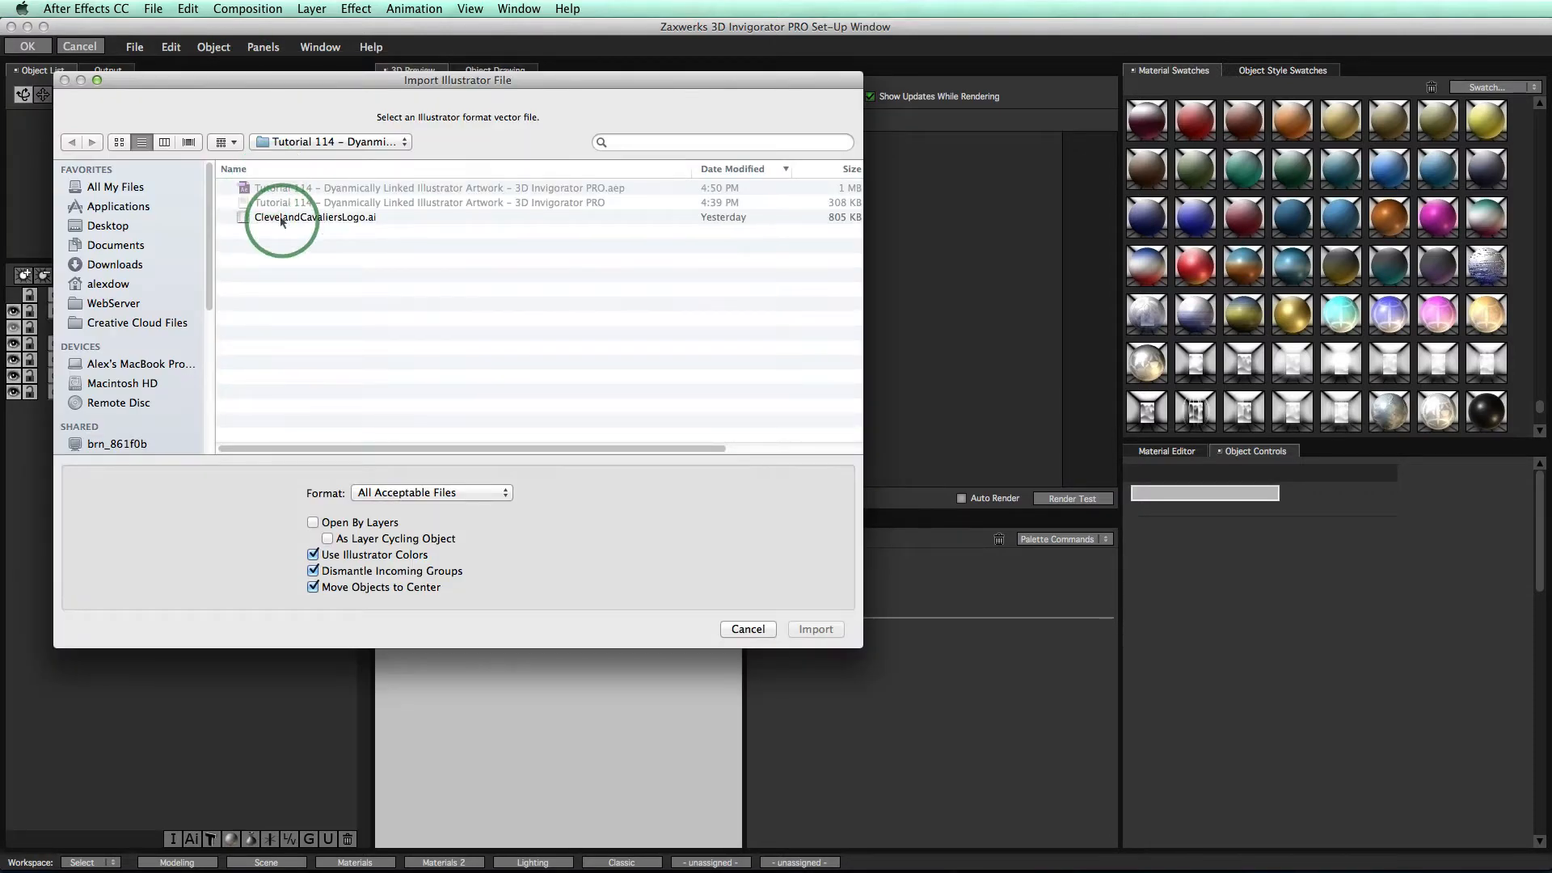
click(316, 216)
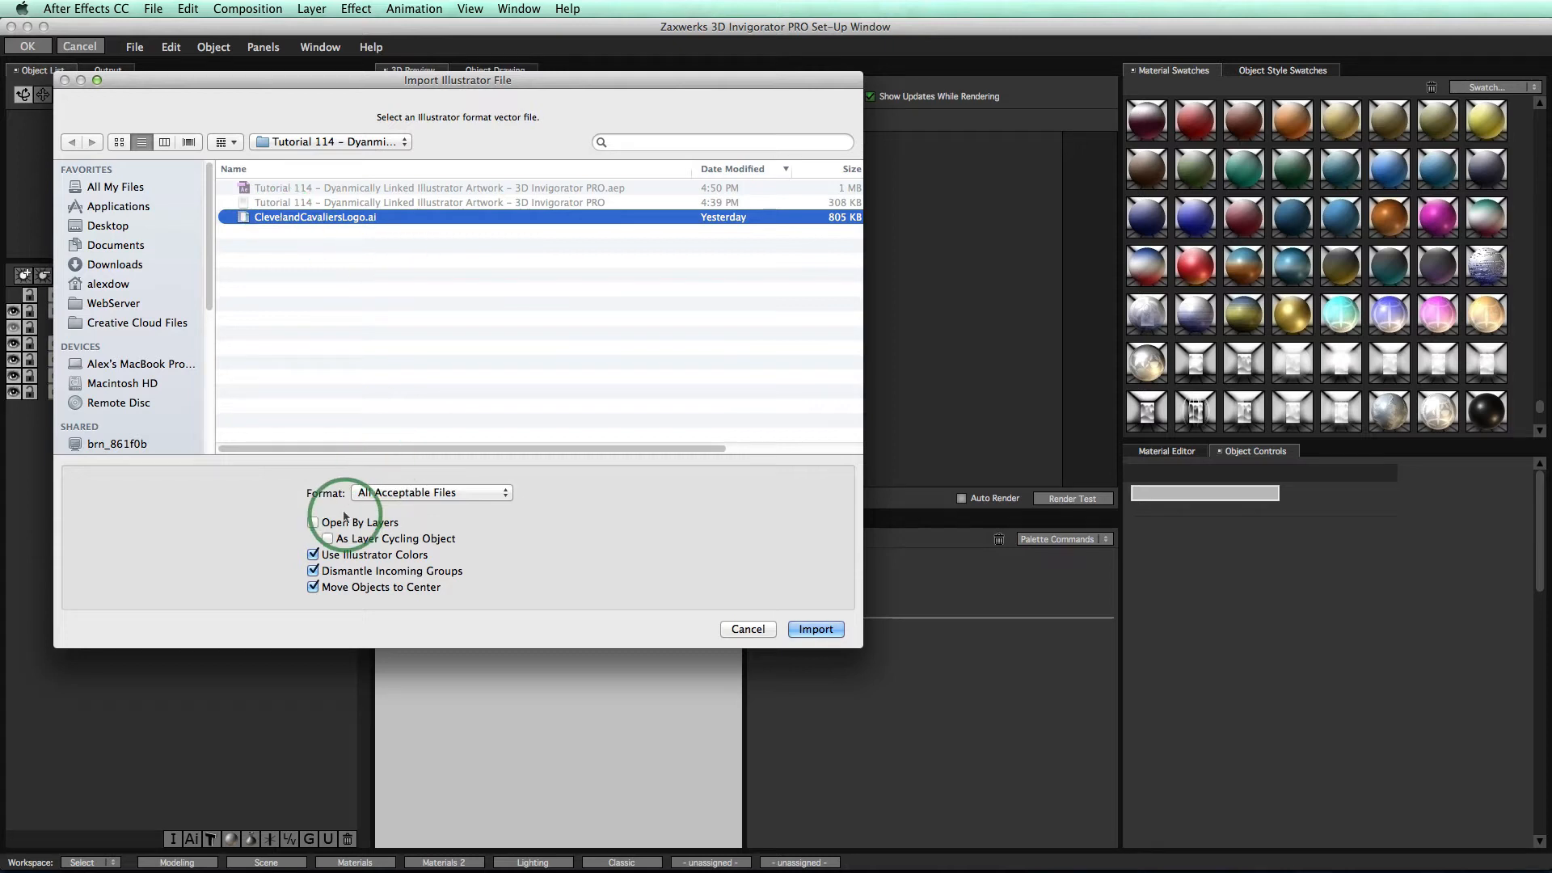
click(314, 522)
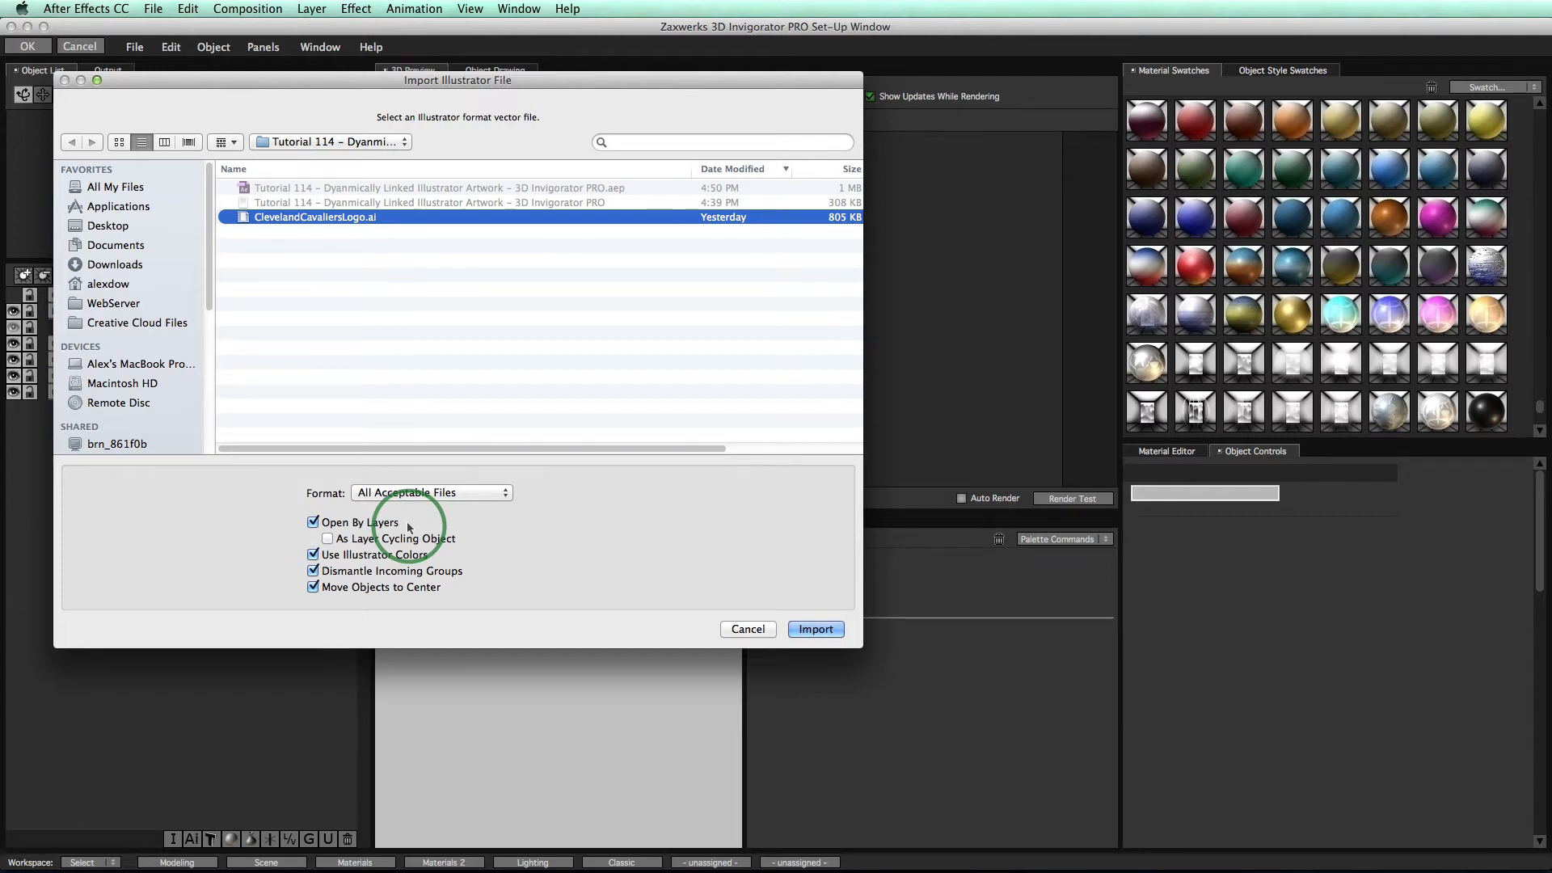
mouse_move(469, 524)
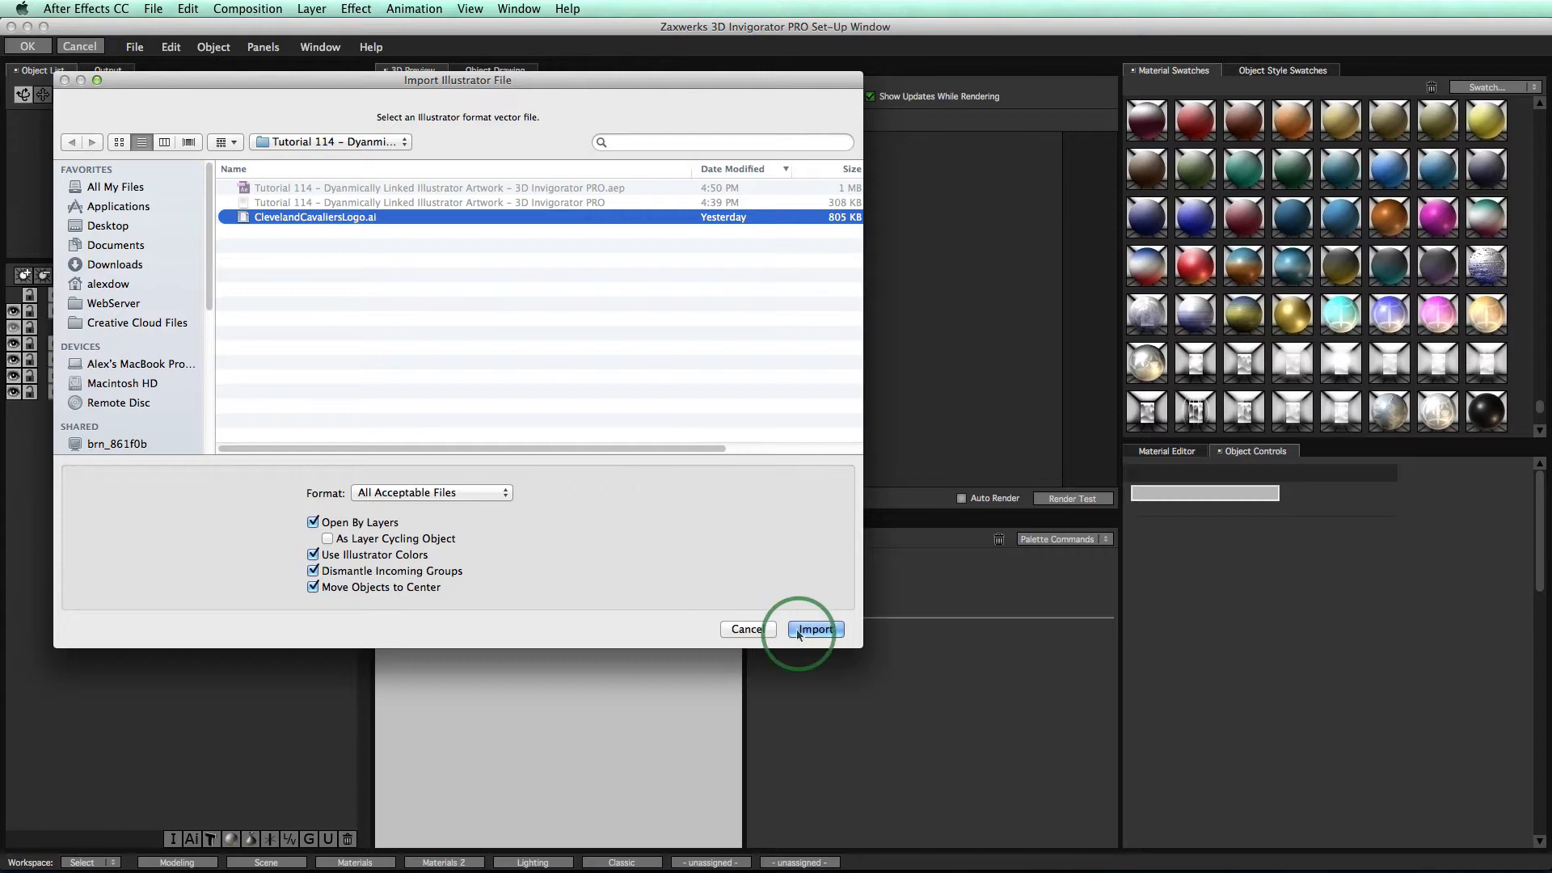
click(813, 629)
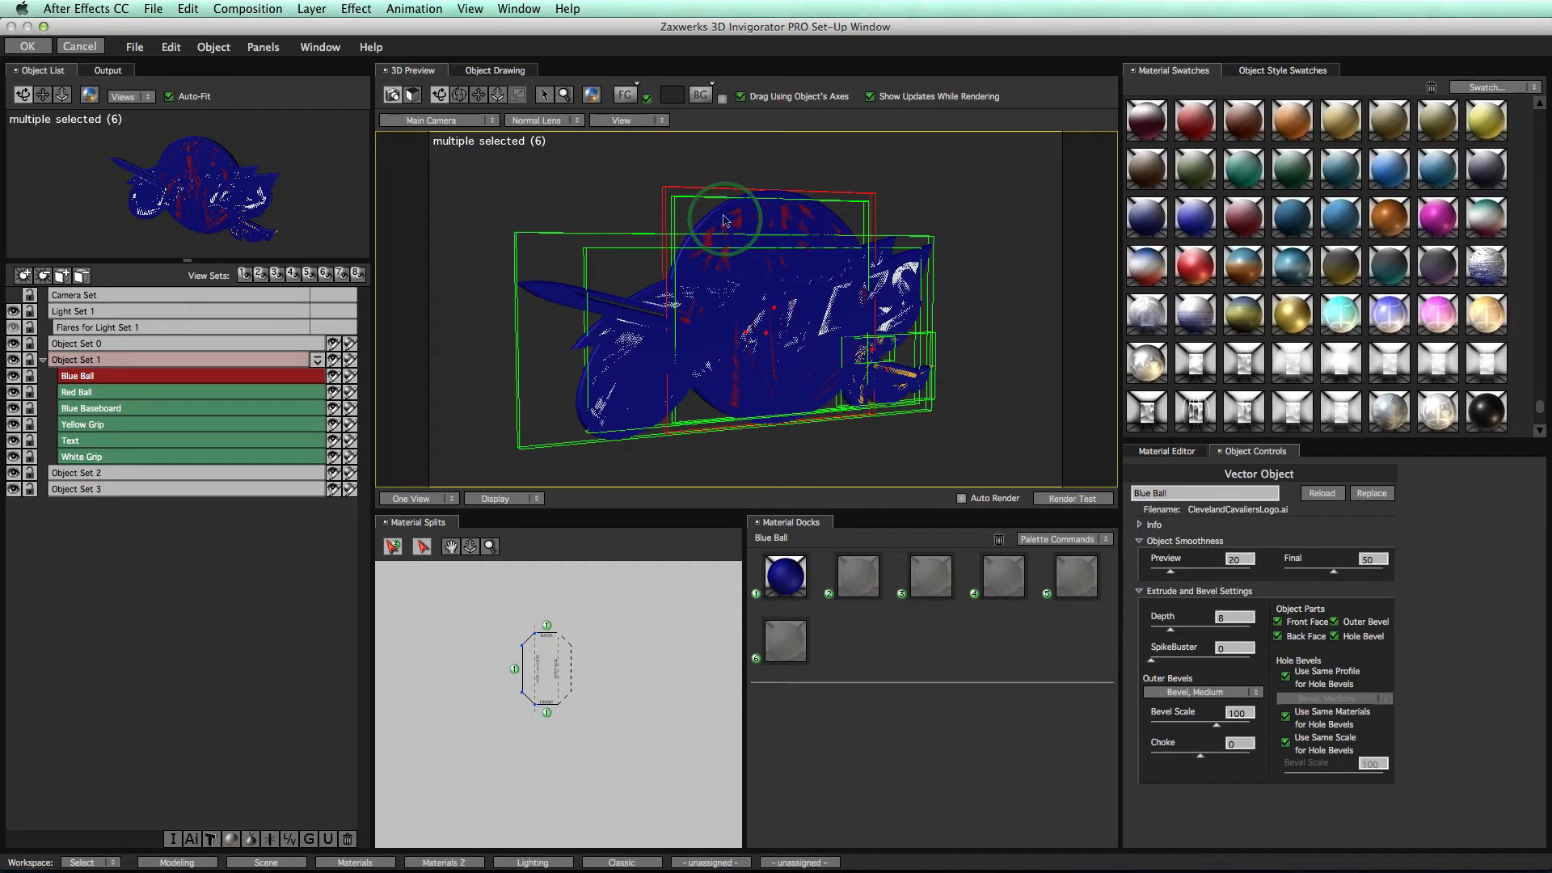
Step: Set the Red Ball object's Z Position so it sits behind the text and white grip
click(94, 391)
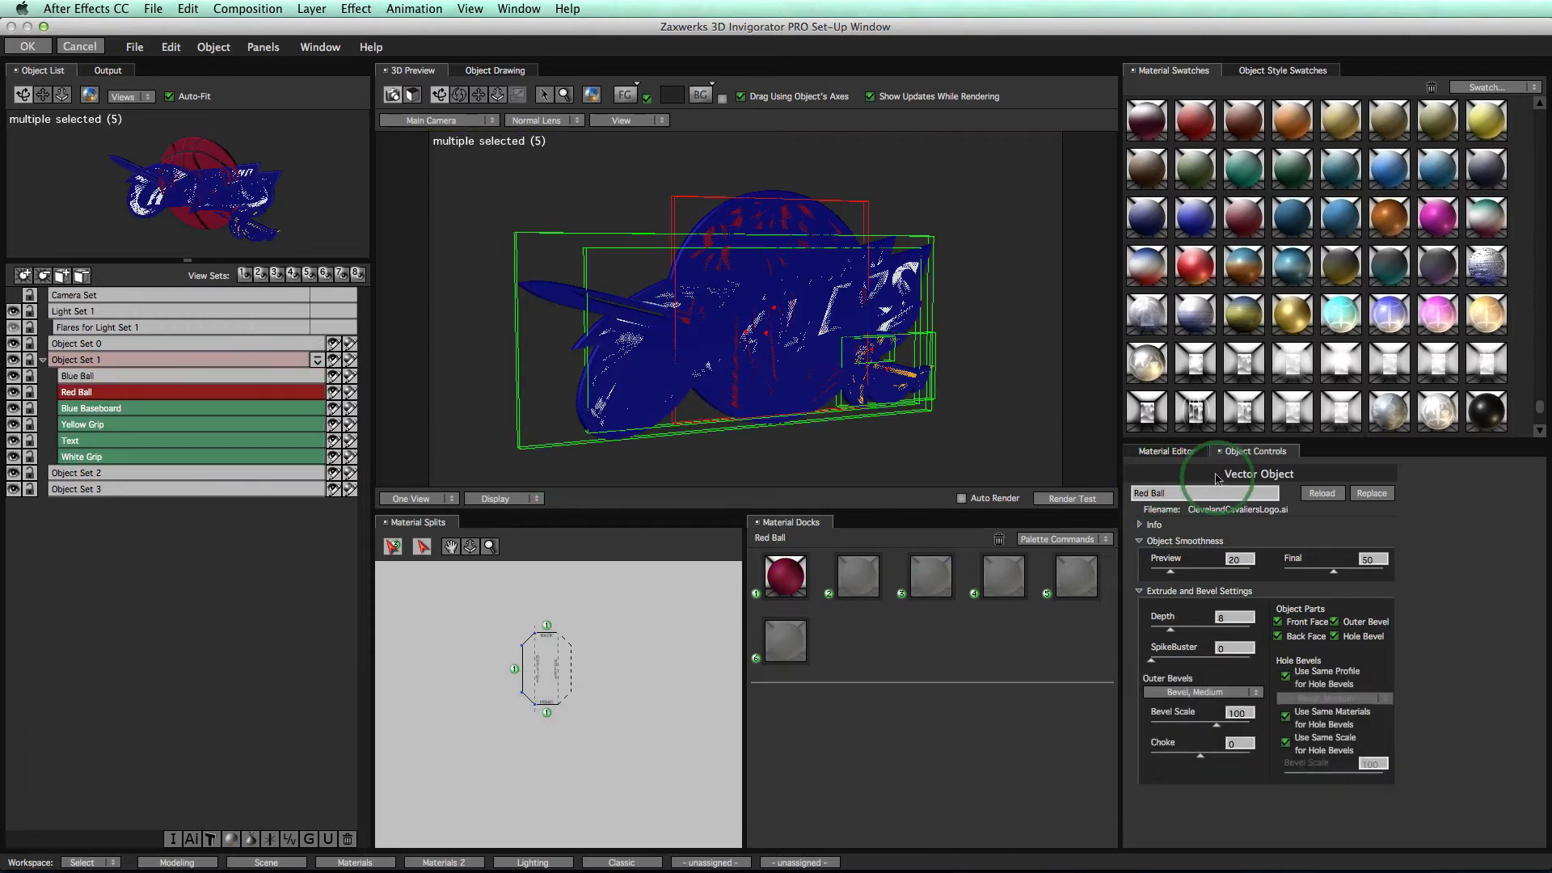
click(1153, 524)
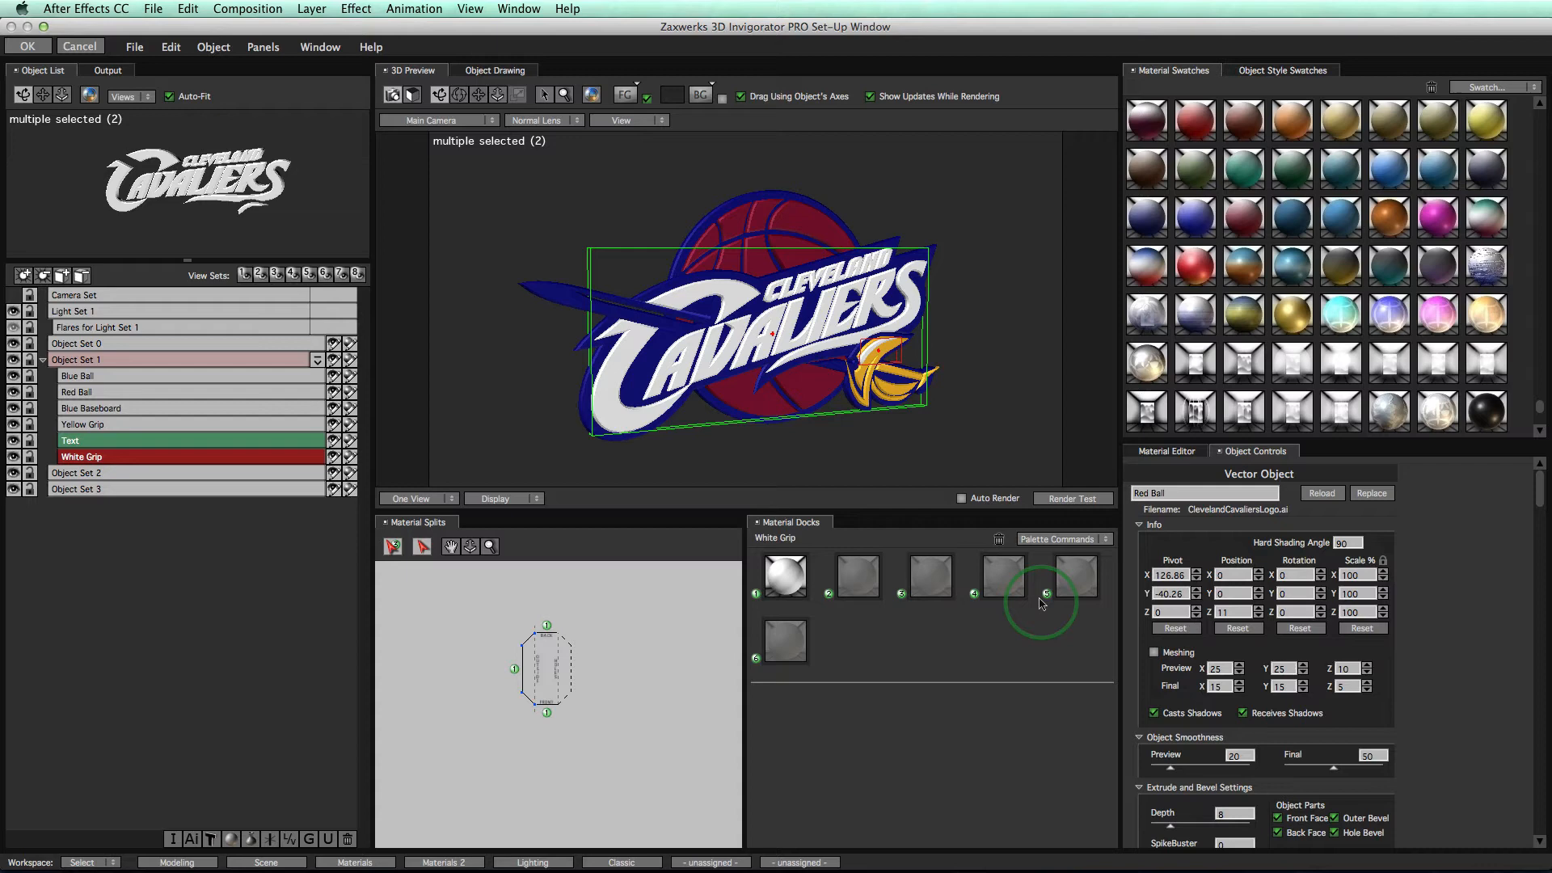
Step: Give the Text object an Inset Face outer bevel, then deselect to view the finished logo
click(70, 440)
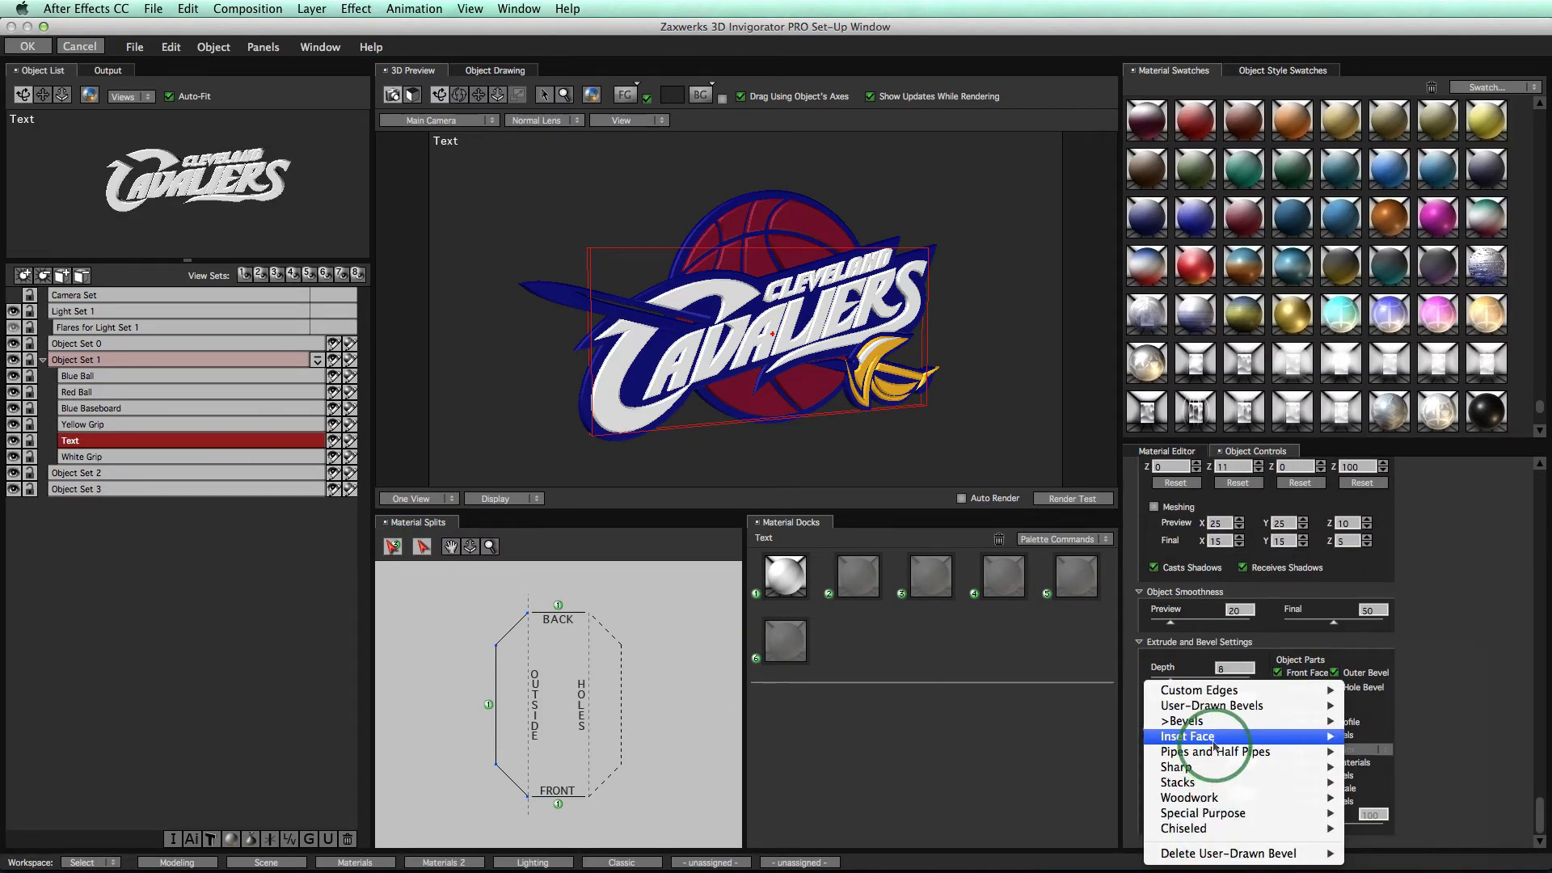
click(1187, 737)
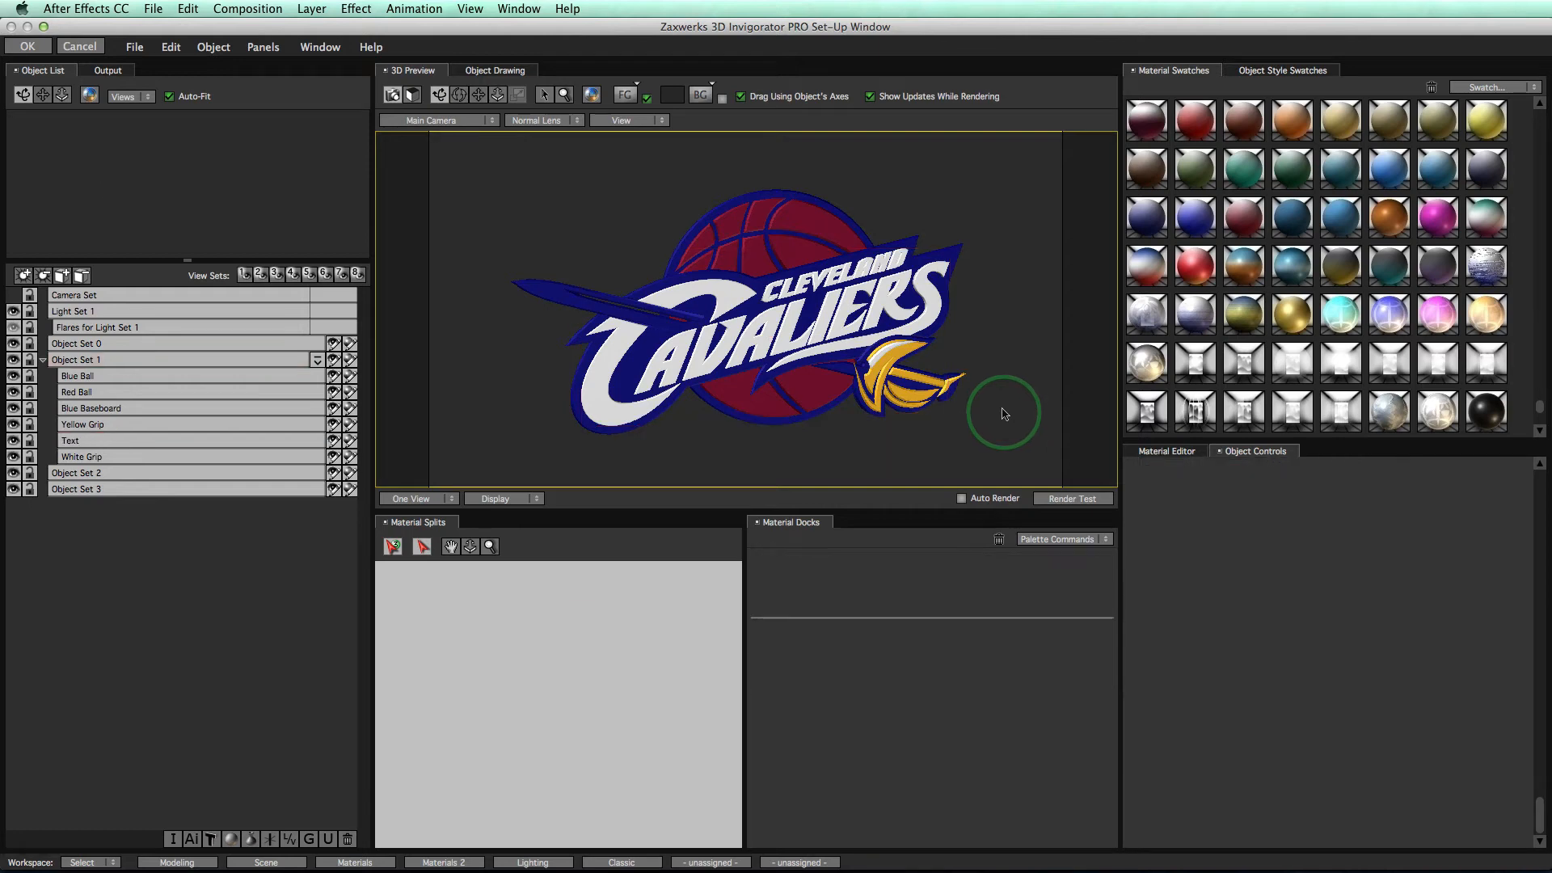
click(76, 359)
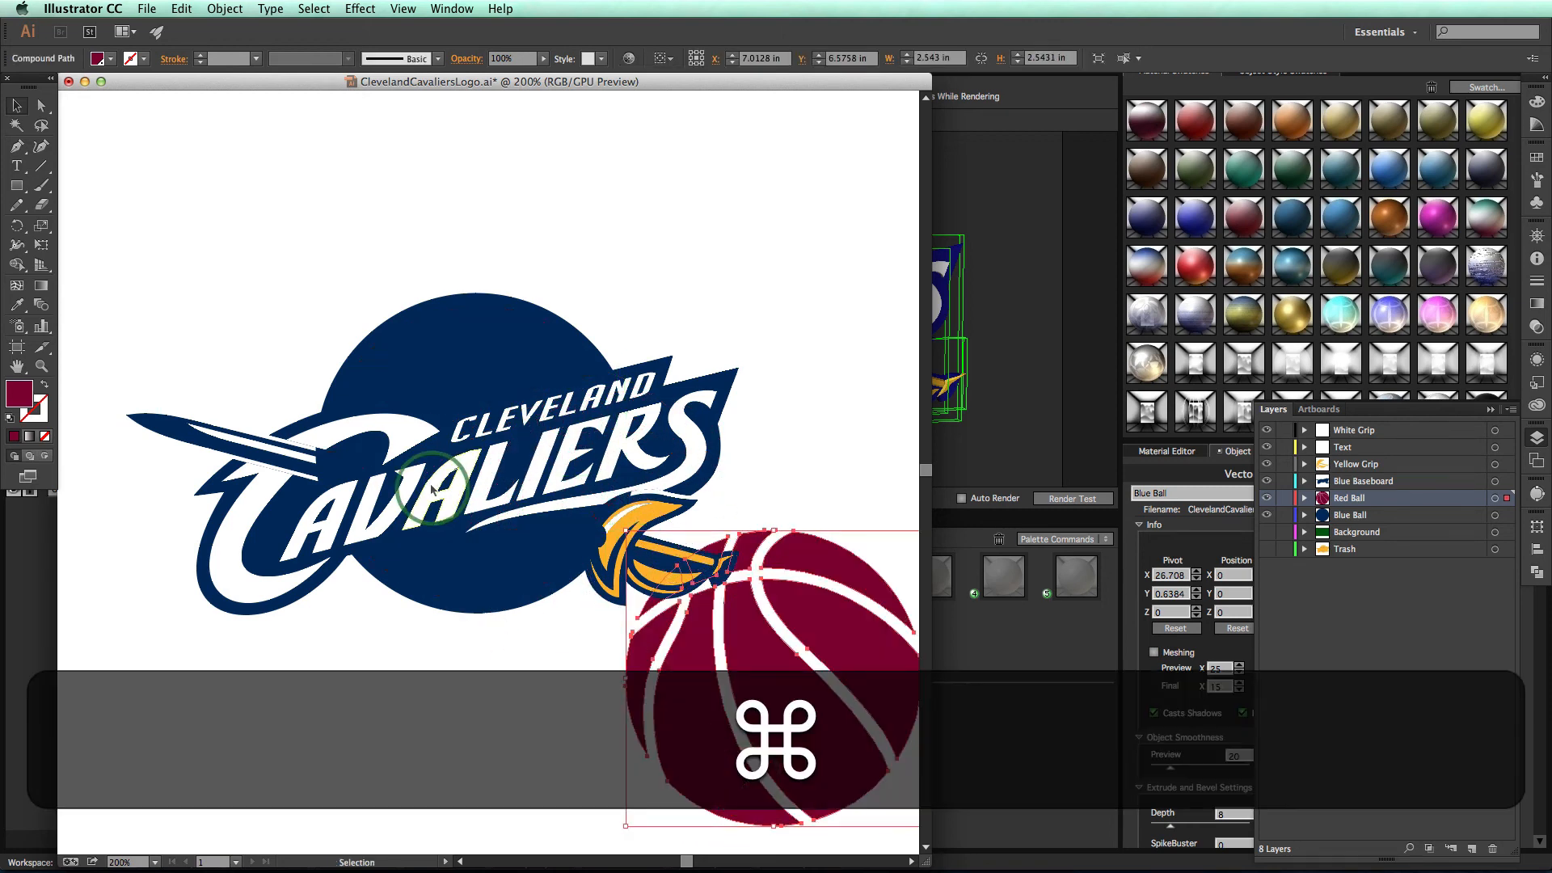
Step: Save the edited logo file in Illustrator with the Red Ball moved to the lower right
click(146, 8)
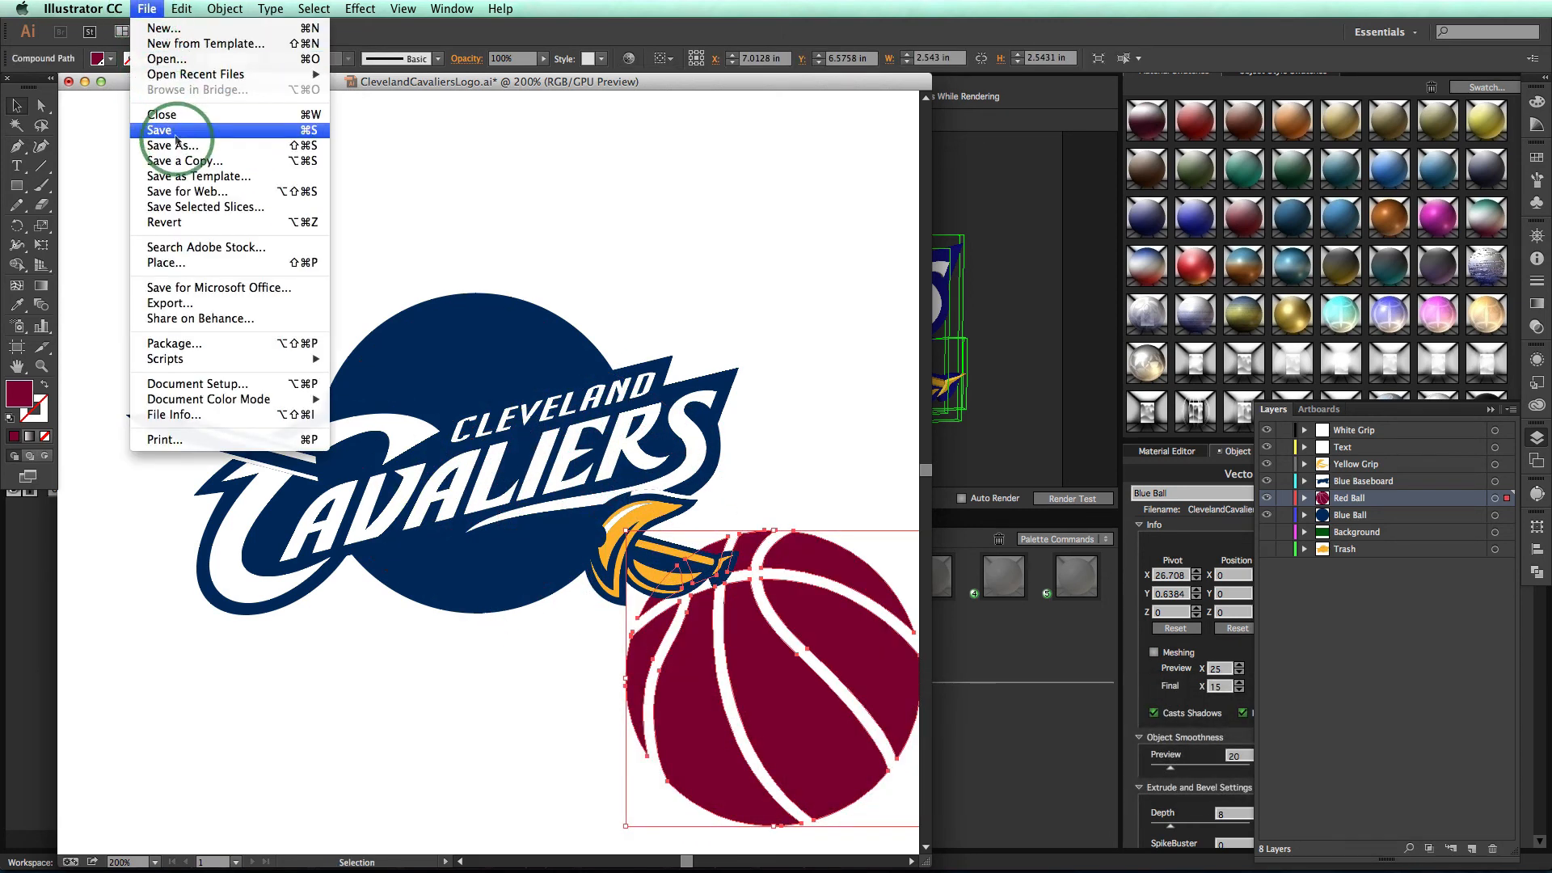
click(159, 129)
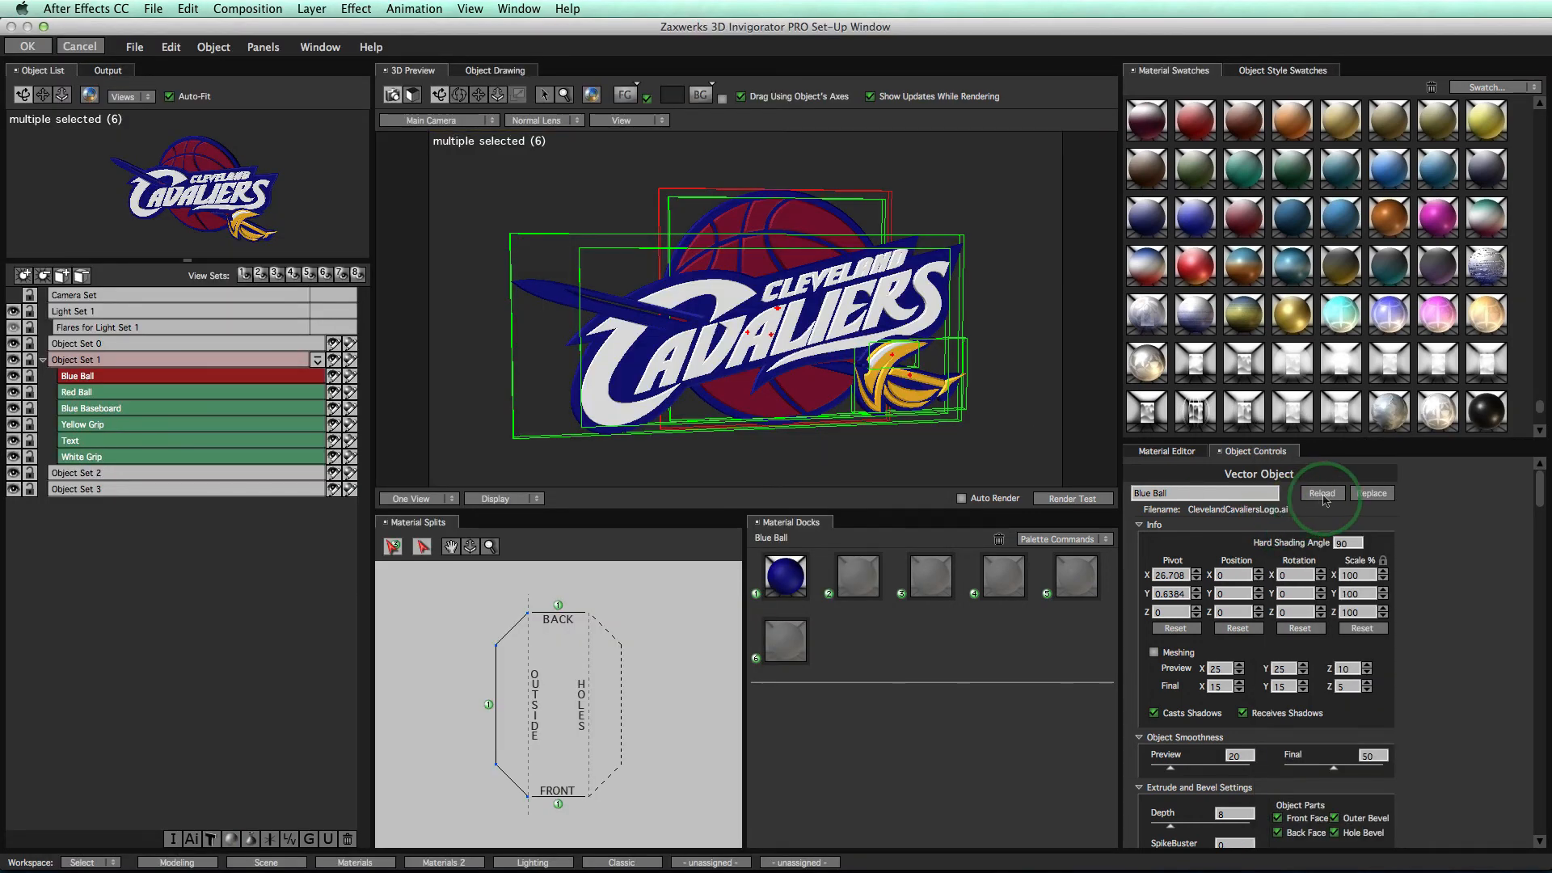
Step: Reload the objects so the 3D logo picks up the moved red basketball from Illustrator
click(1321, 493)
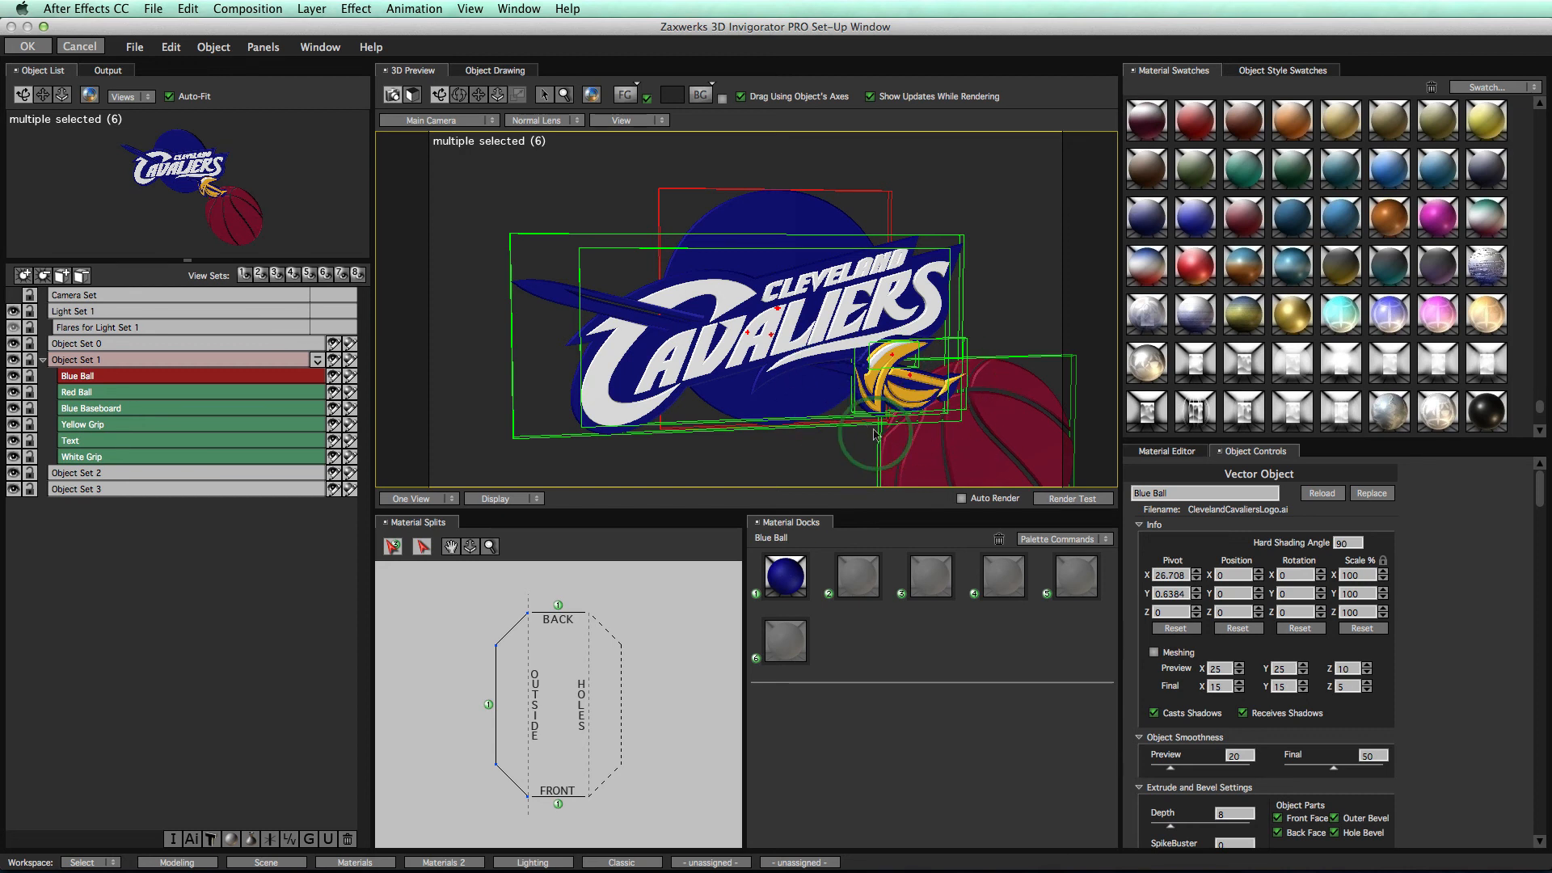
mouse_move(853, 447)
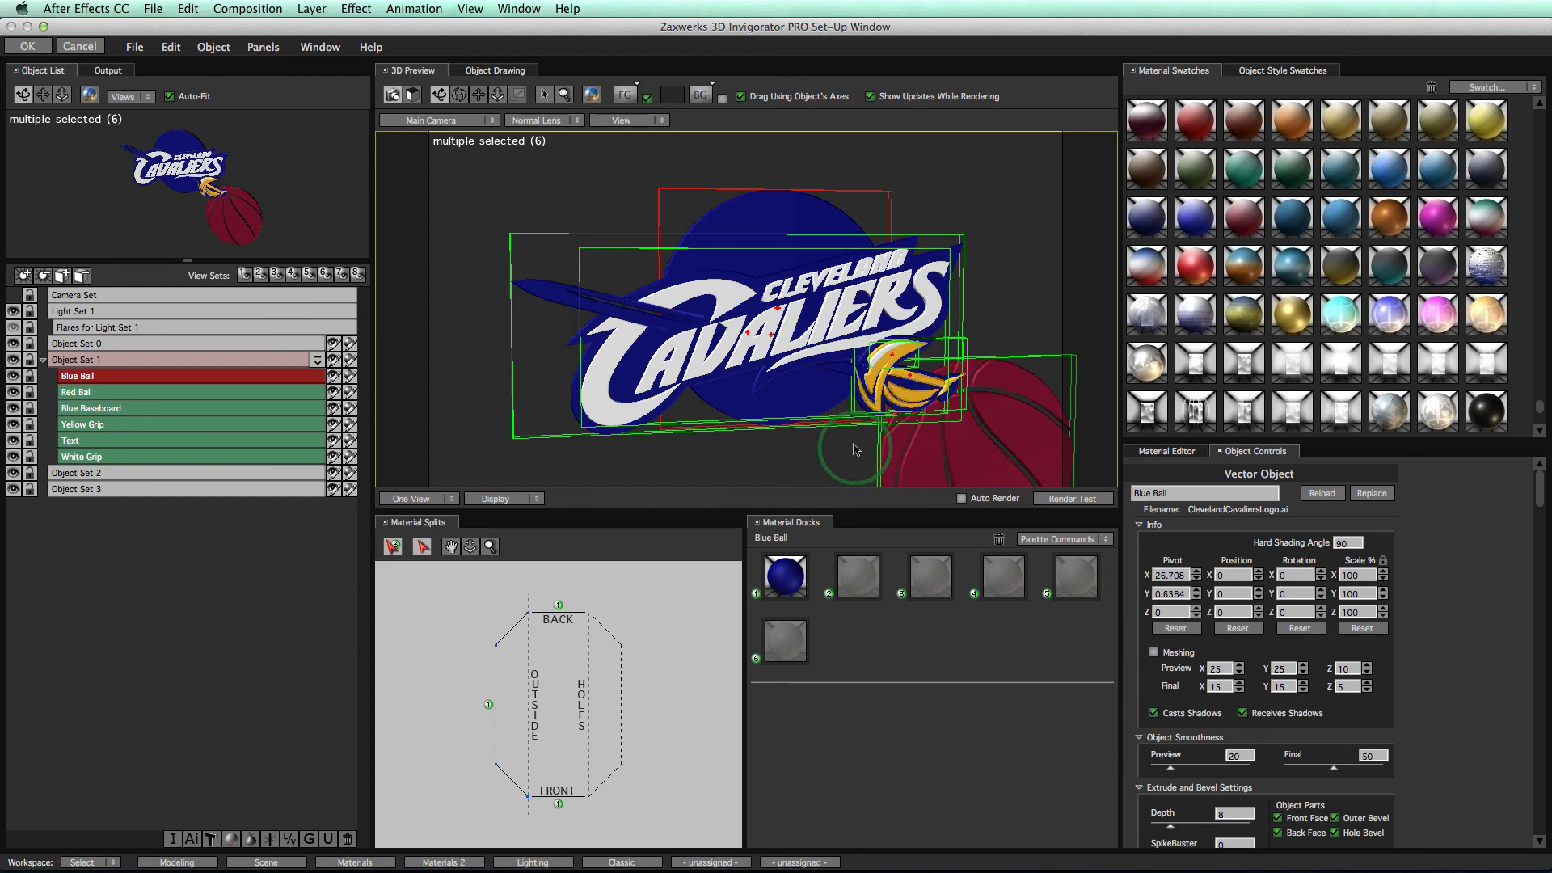